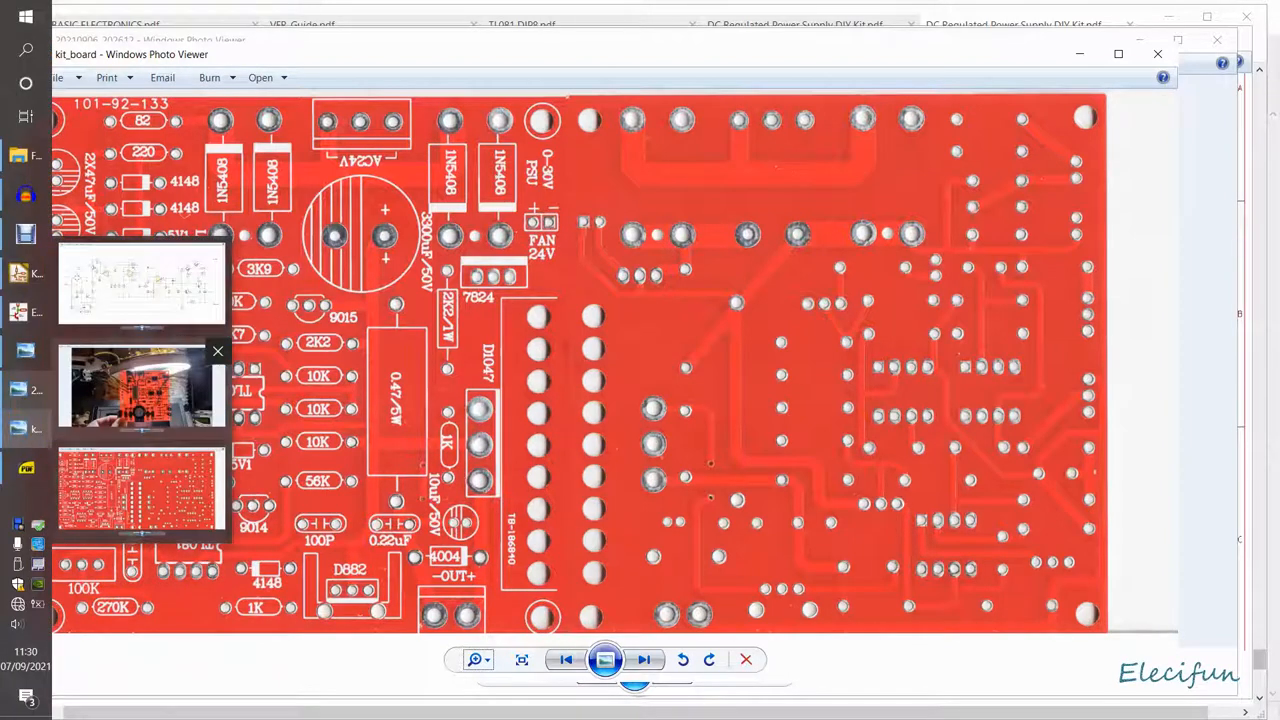
Switch from the red board layout image to photos of the real board's copper side.
left_click(140, 384)
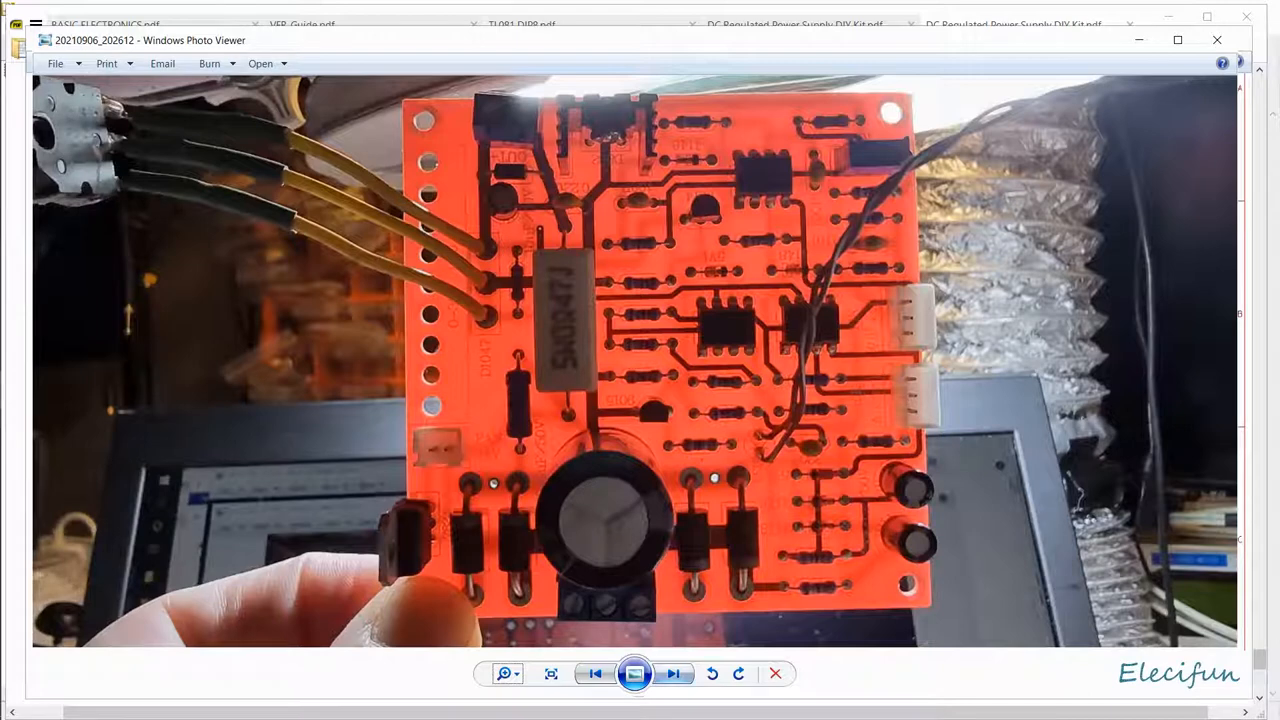
left_click(674, 672)
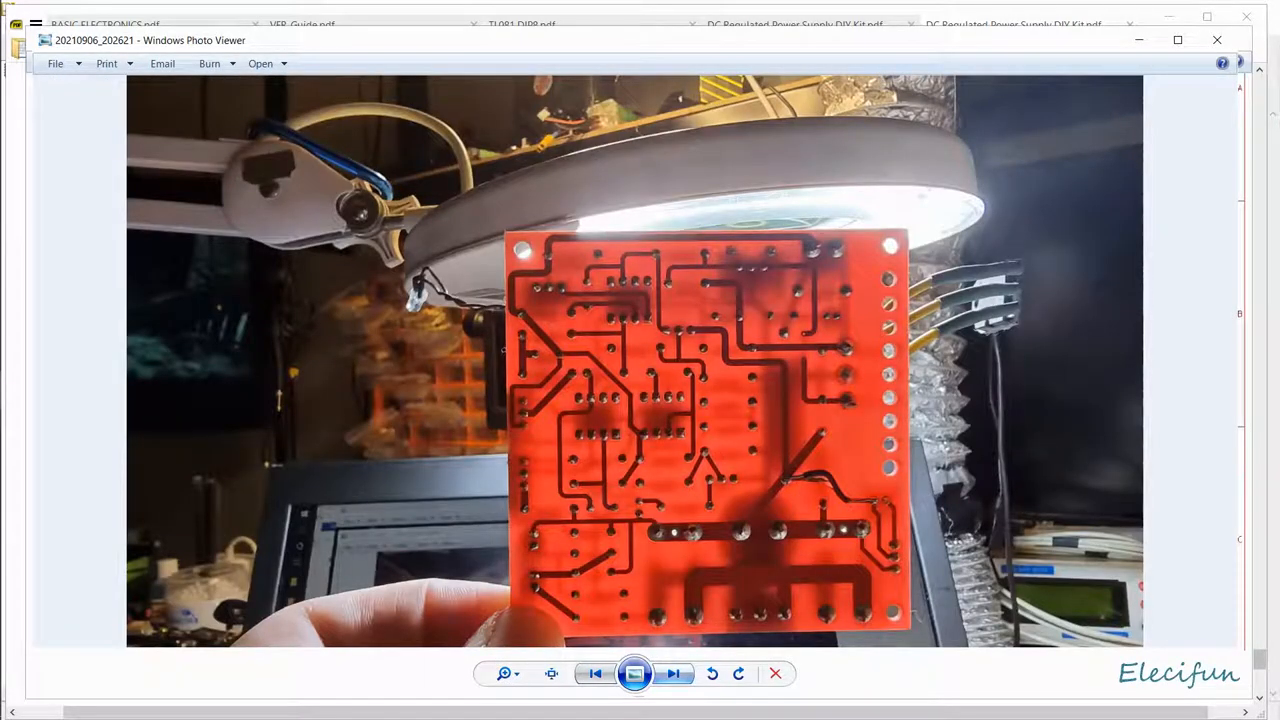
left_click(504, 672)
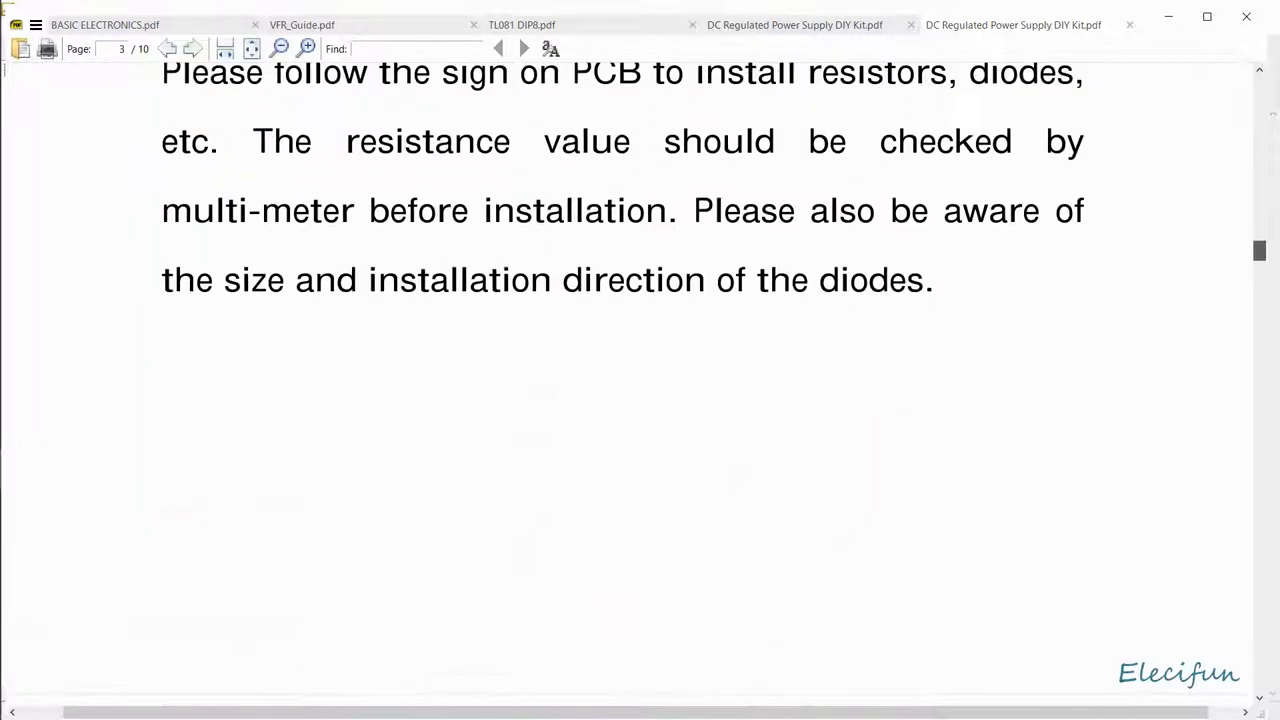
Scroll the DIY kit manual to the resistor and diode installation instructions.
scroll("down", 3)
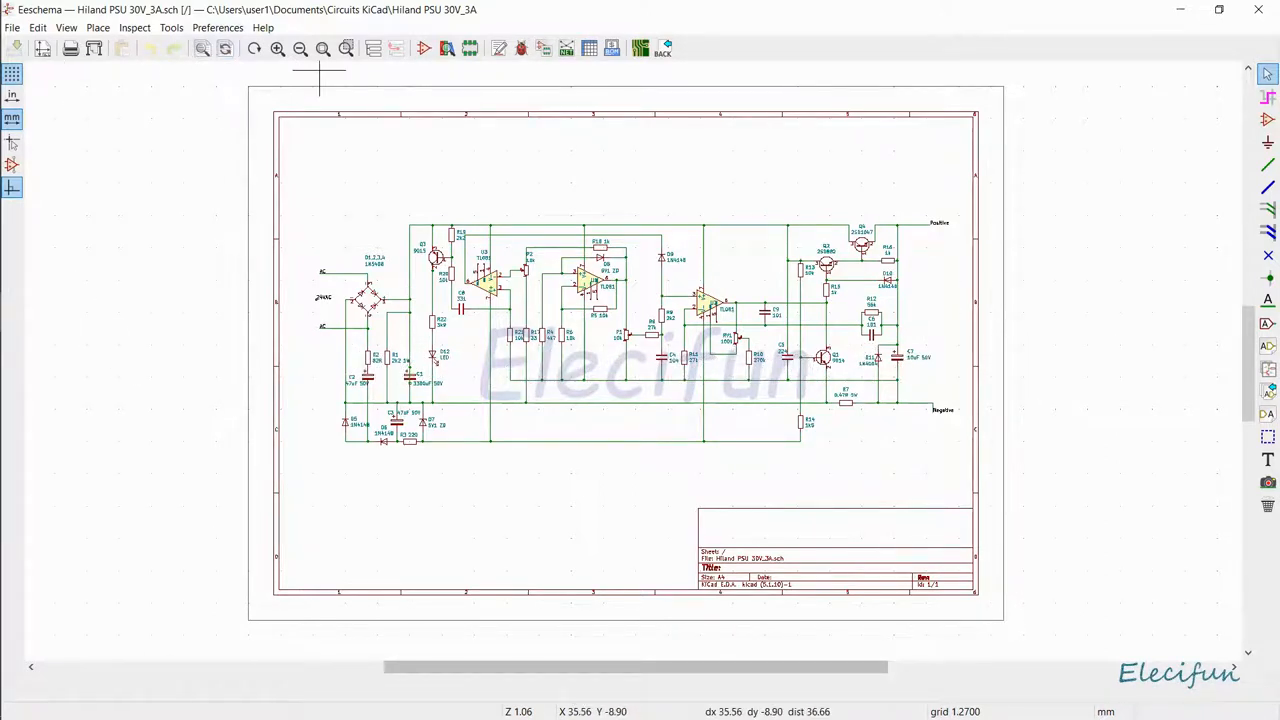
mouse_move(566, 48)
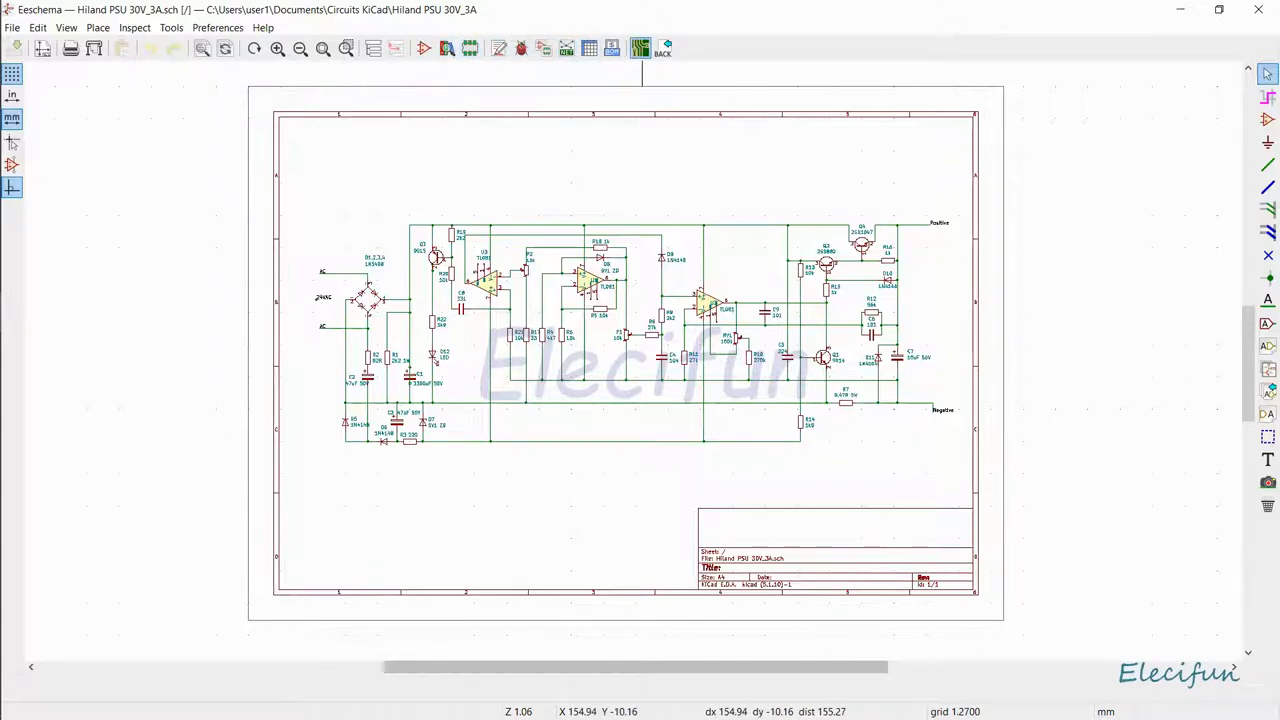
mouse_move(640, 48)
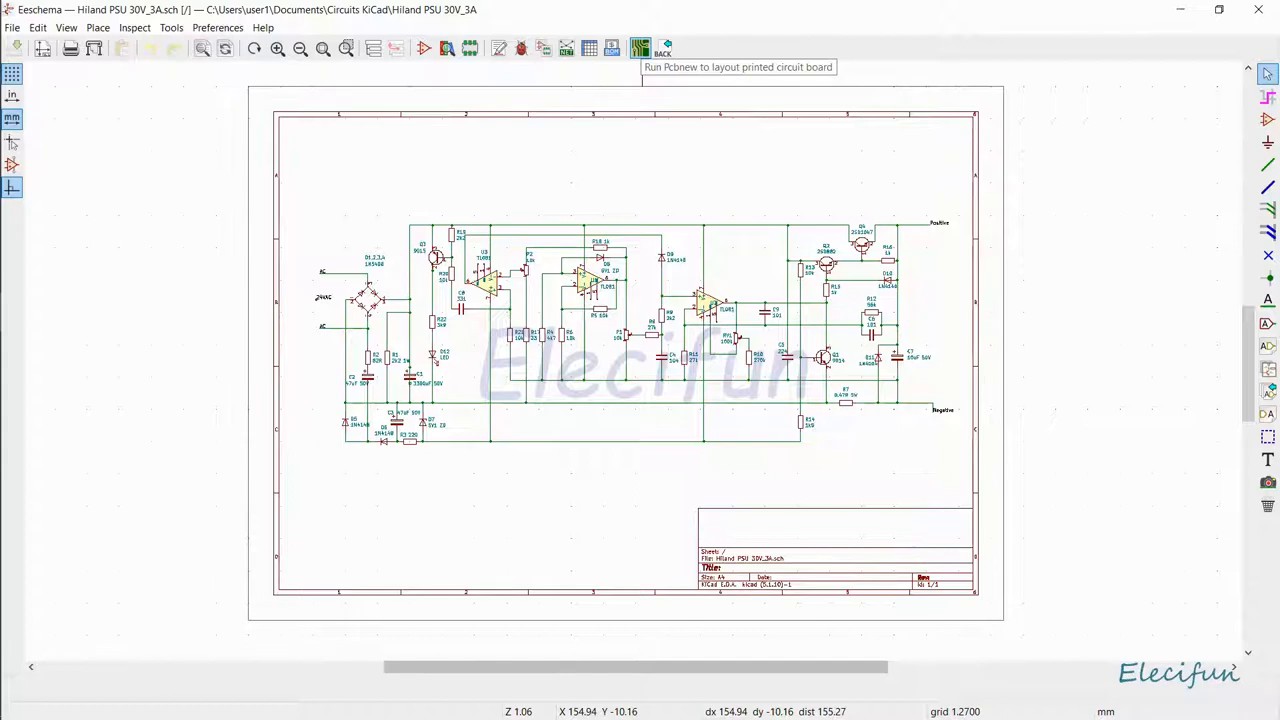